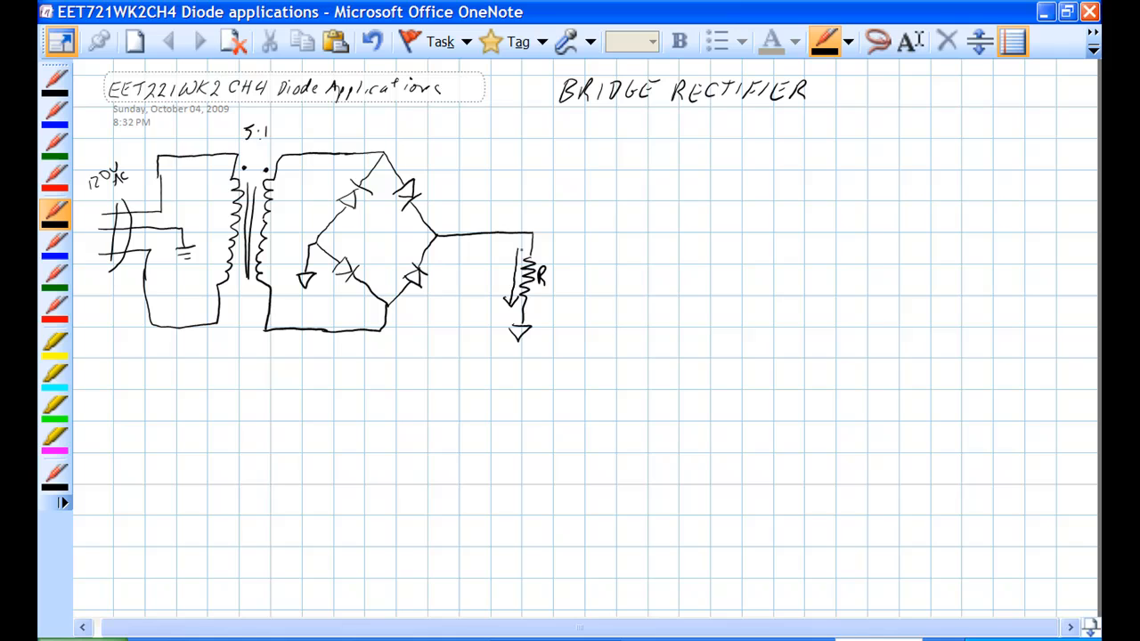
Add the L subscript to the load resistor and sketch the AC input sine wave under the title
{"action": "left_click_drag", "start_coordinate": [548, 281], "coordinate": [555, 289]}
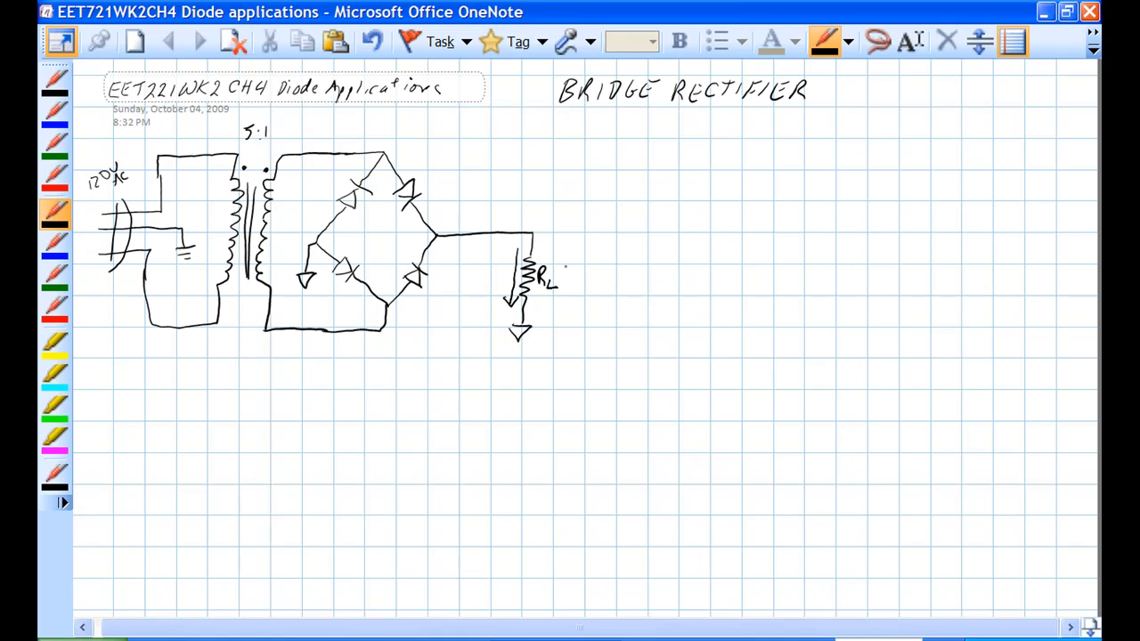
{"action": "left_click_drag", "start_coordinate": [656, 156], "coordinate": [650, 174]}
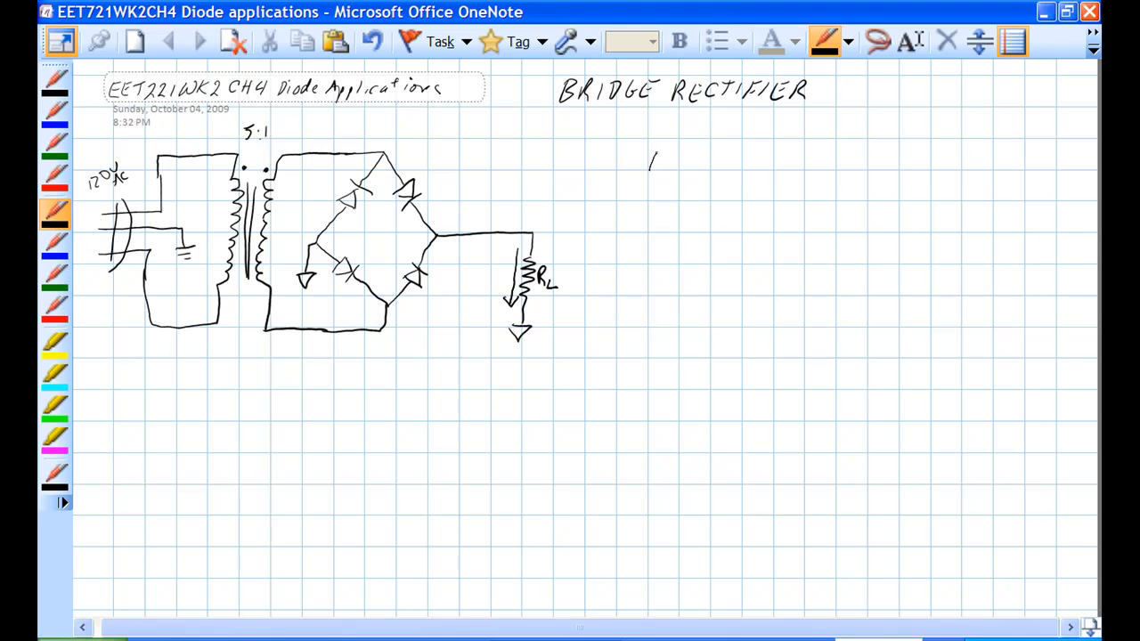
{"action": "left_click_drag", "start_coordinate": [651, 169], "coordinate": [688, 199]}
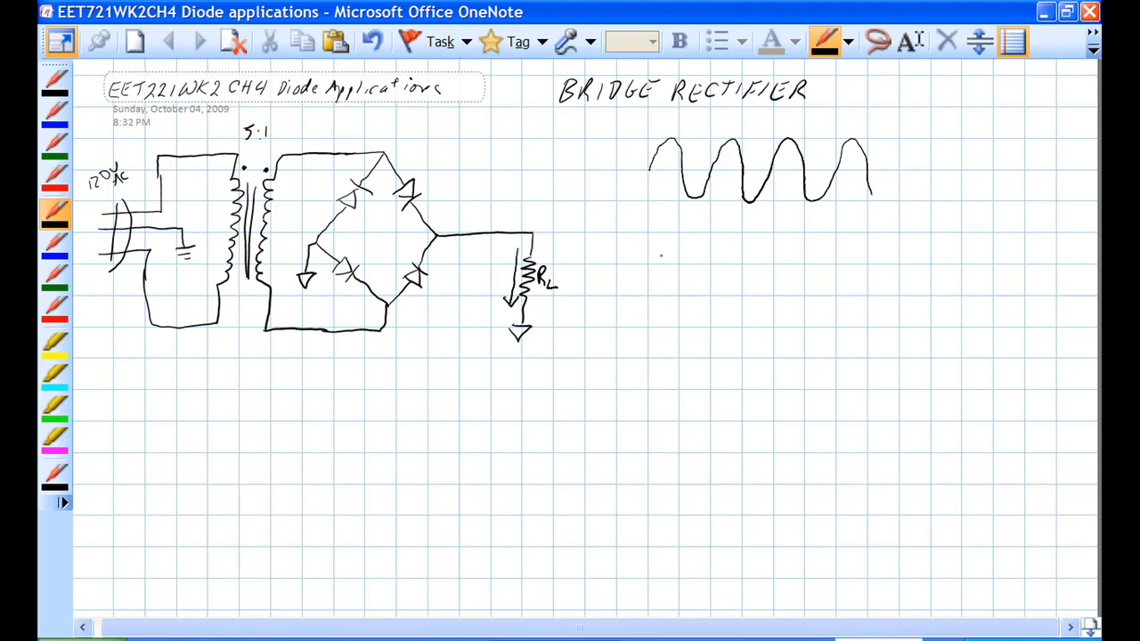
Draw the baseline and the full-wave rectified output pulses beside the sine wave
{"action": "left_click_drag", "start_coordinate": [650, 264], "coordinate": [773, 260]}
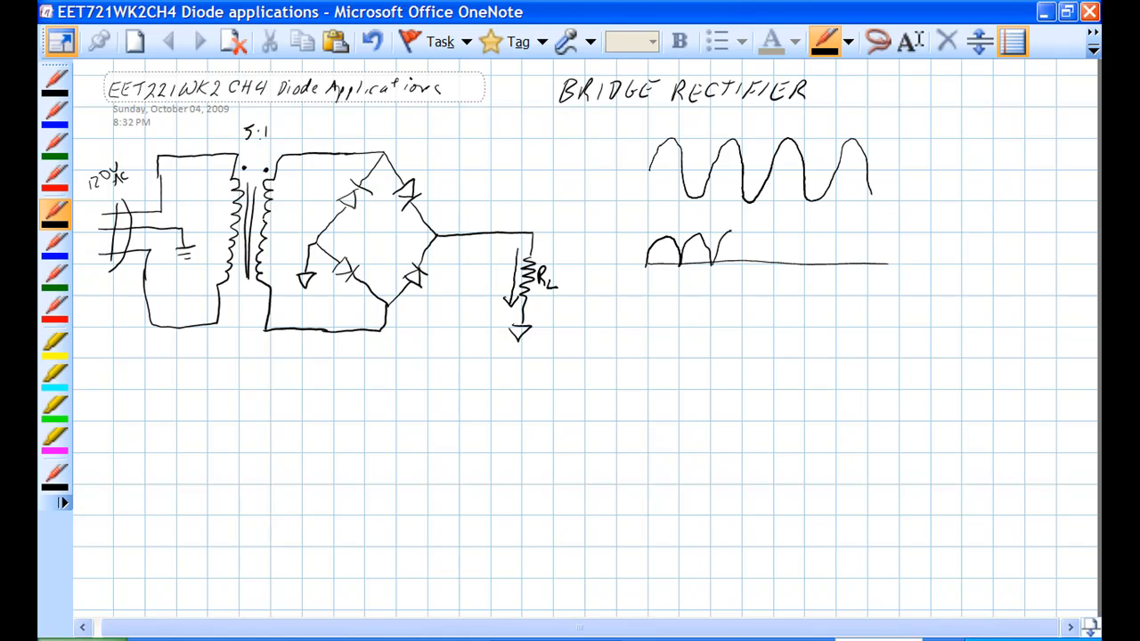
{"action": "left_click_drag", "start_coordinate": [740, 263], "coordinate": [775, 264]}
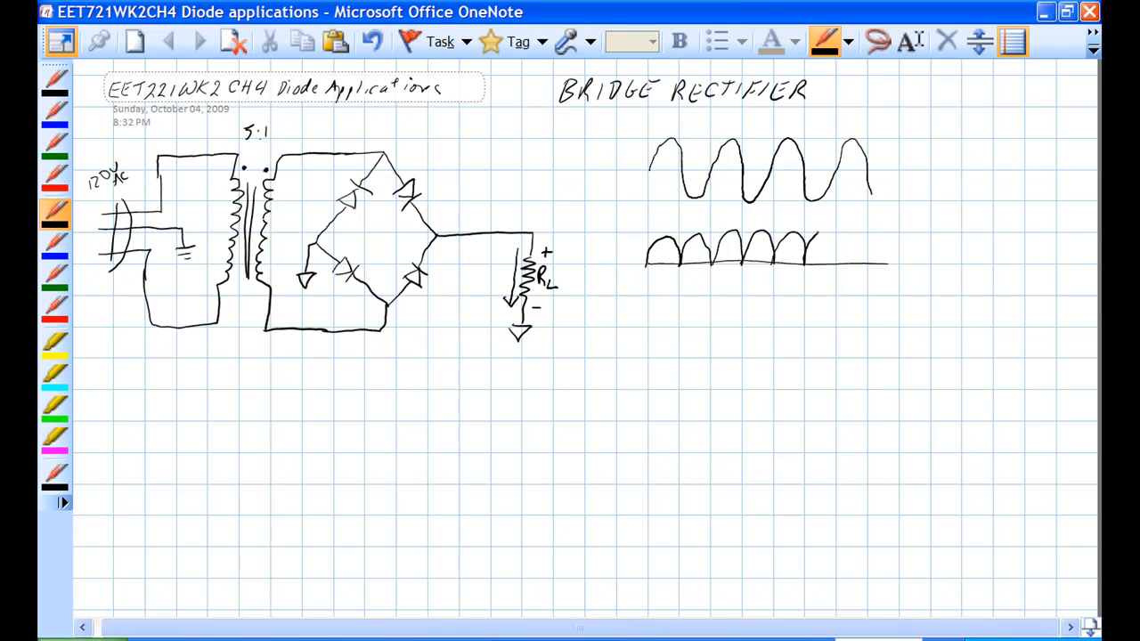
{"action": "left_click_drag", "start_coordinate": [811, 264], "coordinate": [869, 263]}
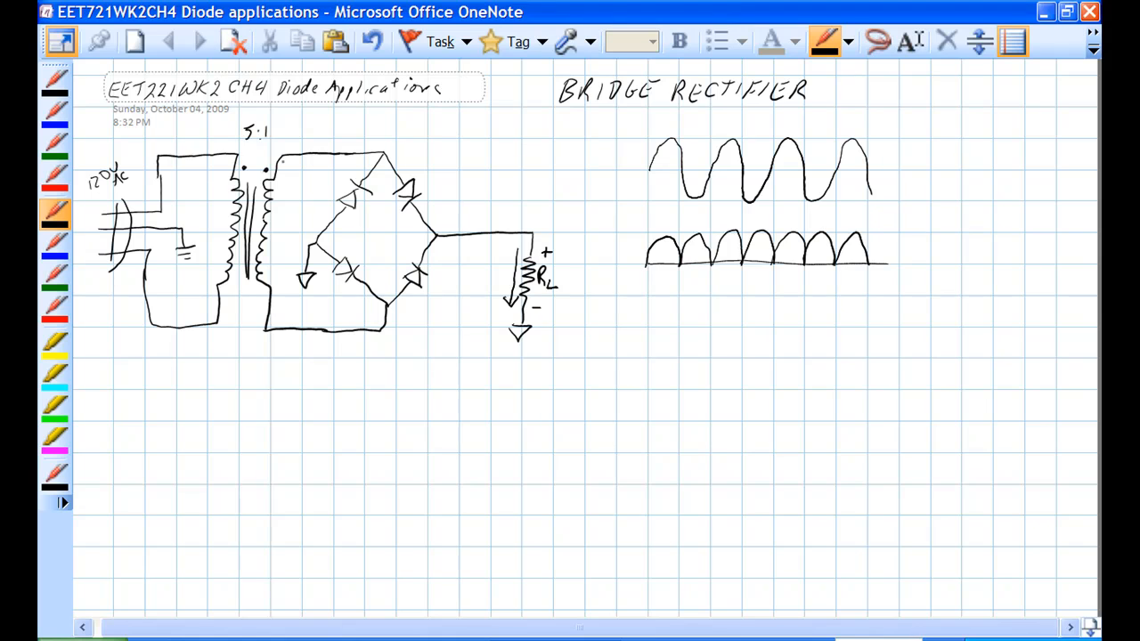
In blue, draw current arrows through the top diode, down RL to the circled ground and back to the secondary
{"action": "left_click", "coordinate": [54, 242]}
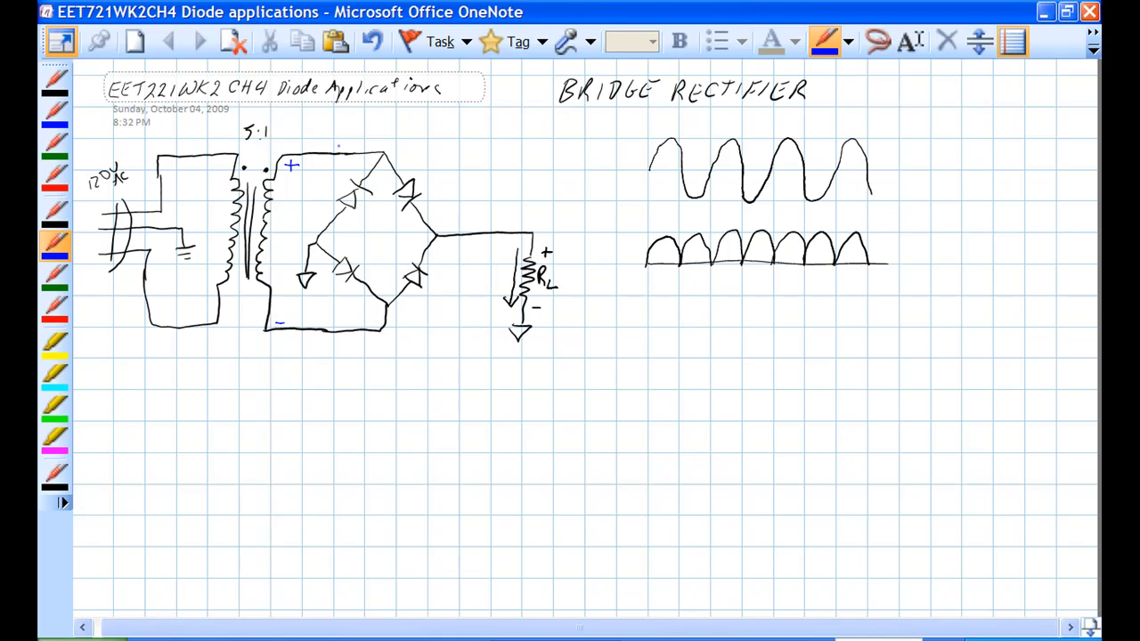
{"action": "left_click_drag", "start_coordinate": [336, 146], "coordinate": [436, 210]}
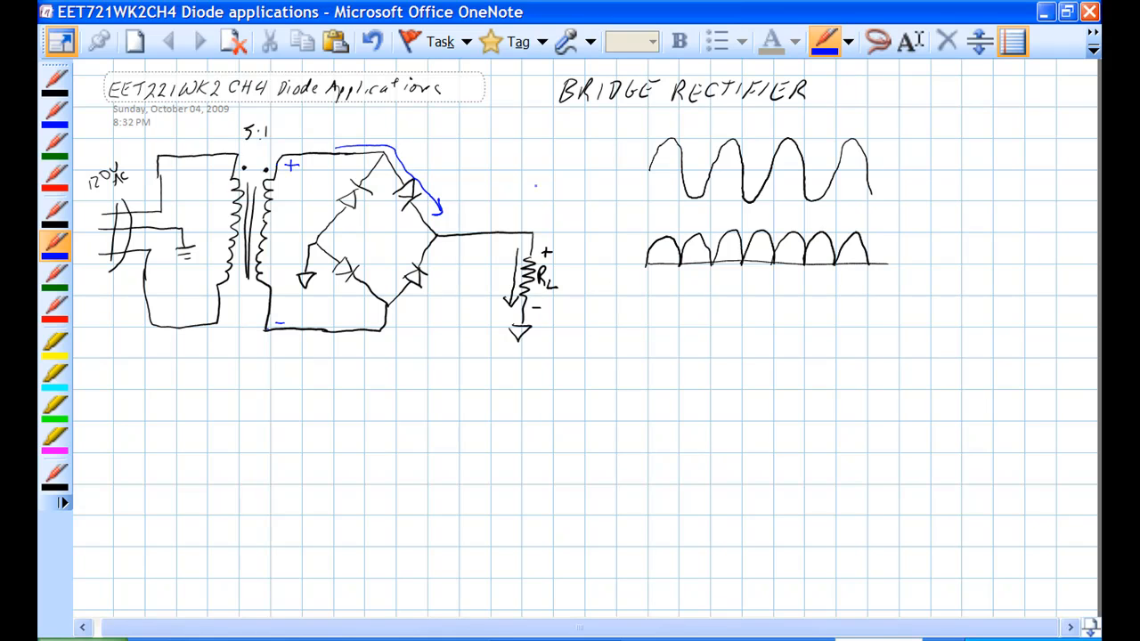
{"action": "left_click_drag", "start_coordinate": [509, 253], "coordinate": [509, 294]}
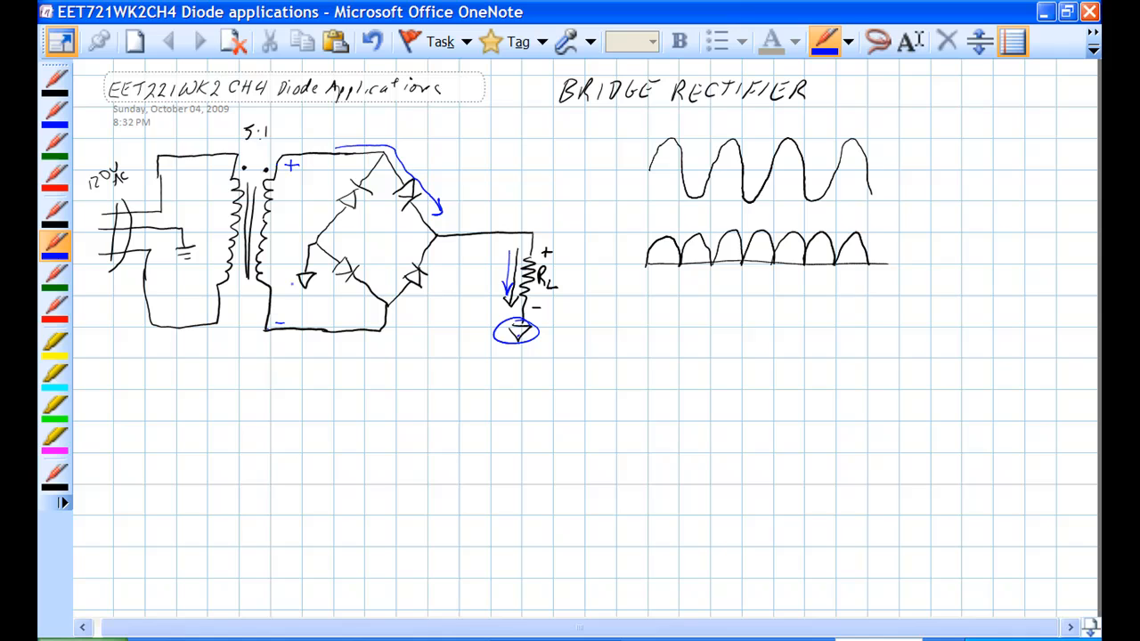
{"action": "left_click_drag", "start_coordinate": [294, 288], "coordinate": [317, 271]}
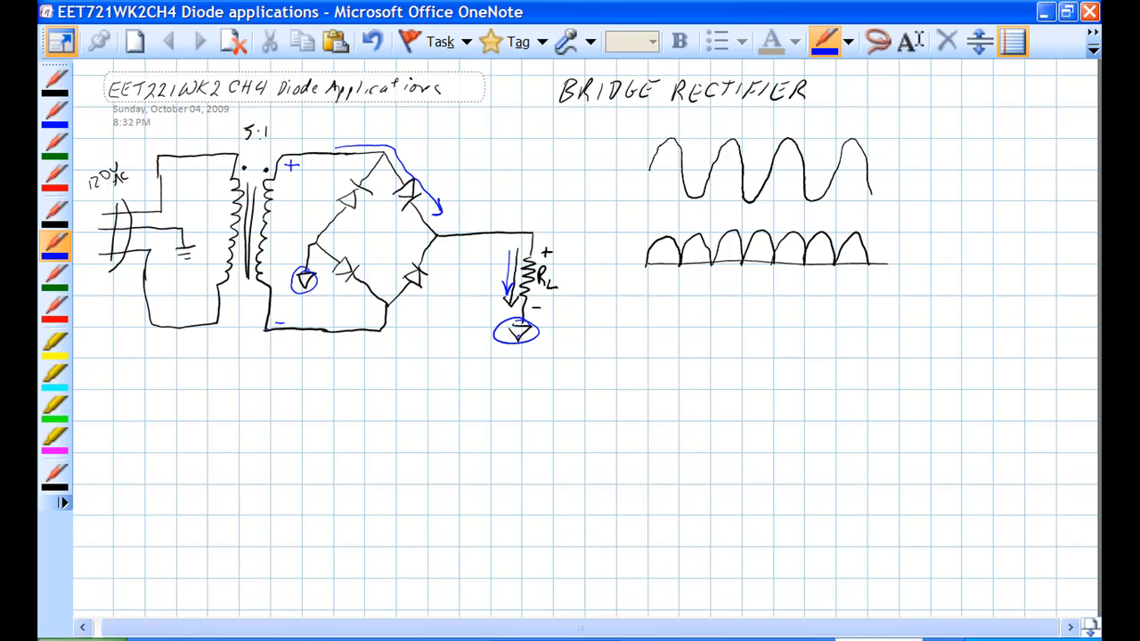
{"action": "left_click_drag", "start_coordinate": [495, 349], "coordinate": [520, 357]}
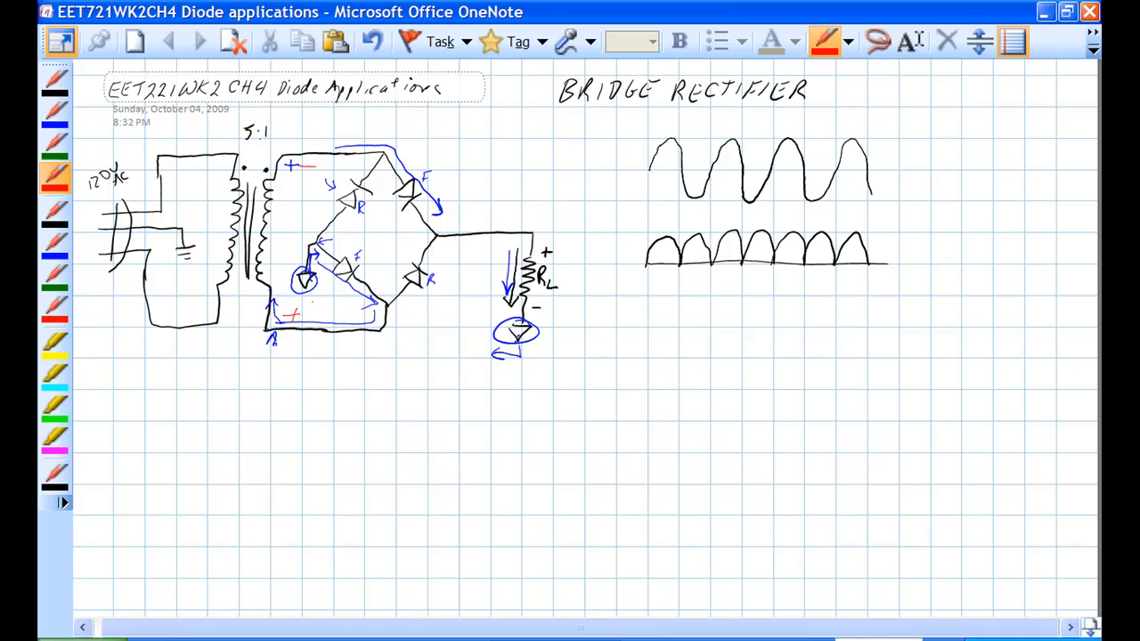
In red, draw the other half-cycle's current arrows through the opposite diodes and overdraw alternate output humps
{"action": "left_click_drag", "start_coordinate": [281, 339], "coordinate": [377, 336]}
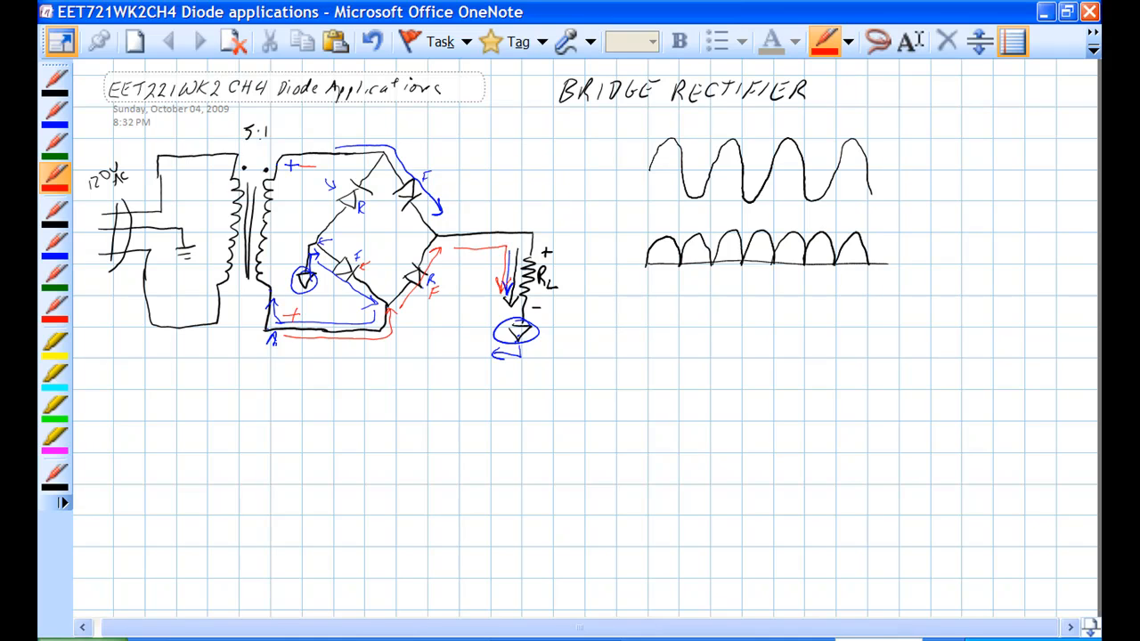
{"action": "left_click_drag", "start_coordinate": [680, 258], "coordinate": [709, 258]}
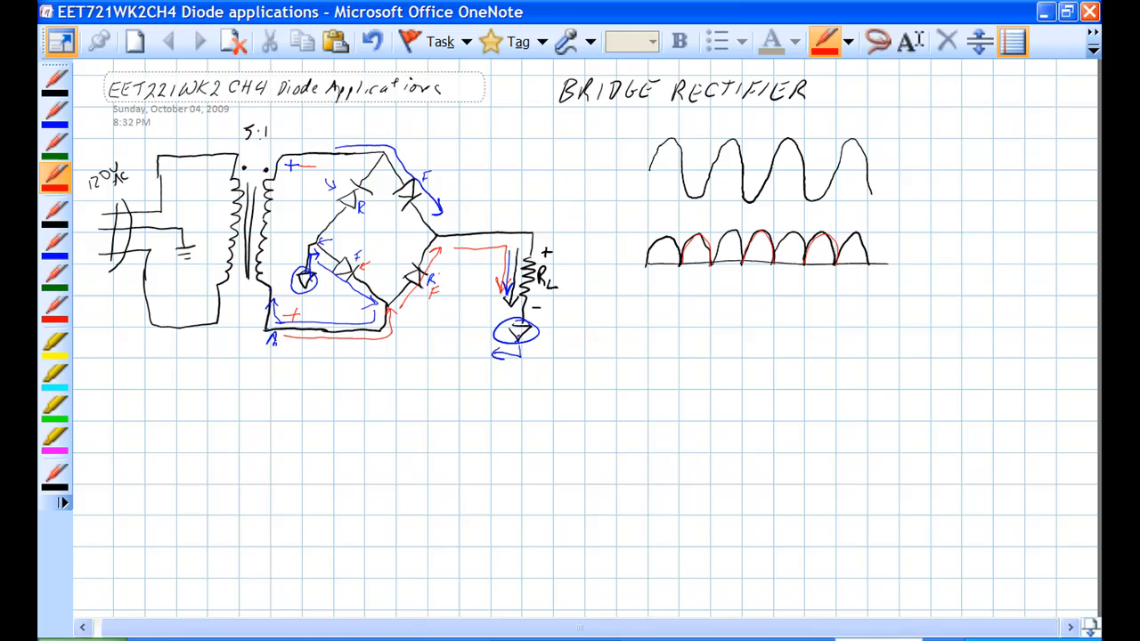
{"action": "left_click_drag", "start_coordinate": [489, 363], "coordinate": [531, 352]}
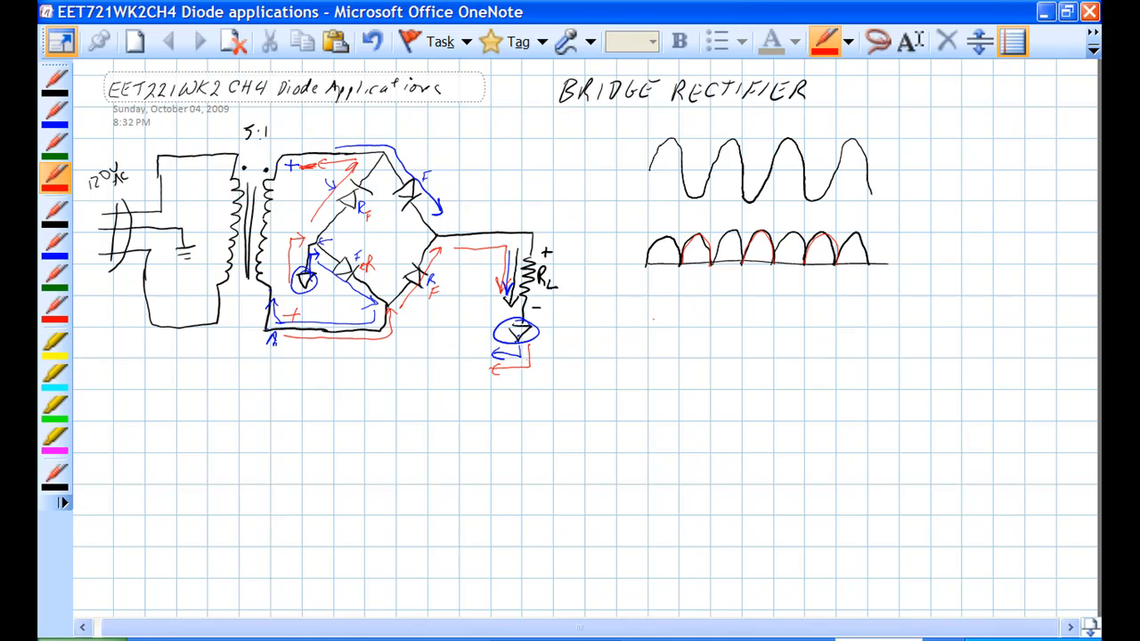
With the dark pen, handwrite Vdc avg = 2Vp/π beneath the rectified waveform
{"action": "left_click_drag", "start_coordinate": [649, 312], "coordinate": [660, 330]}
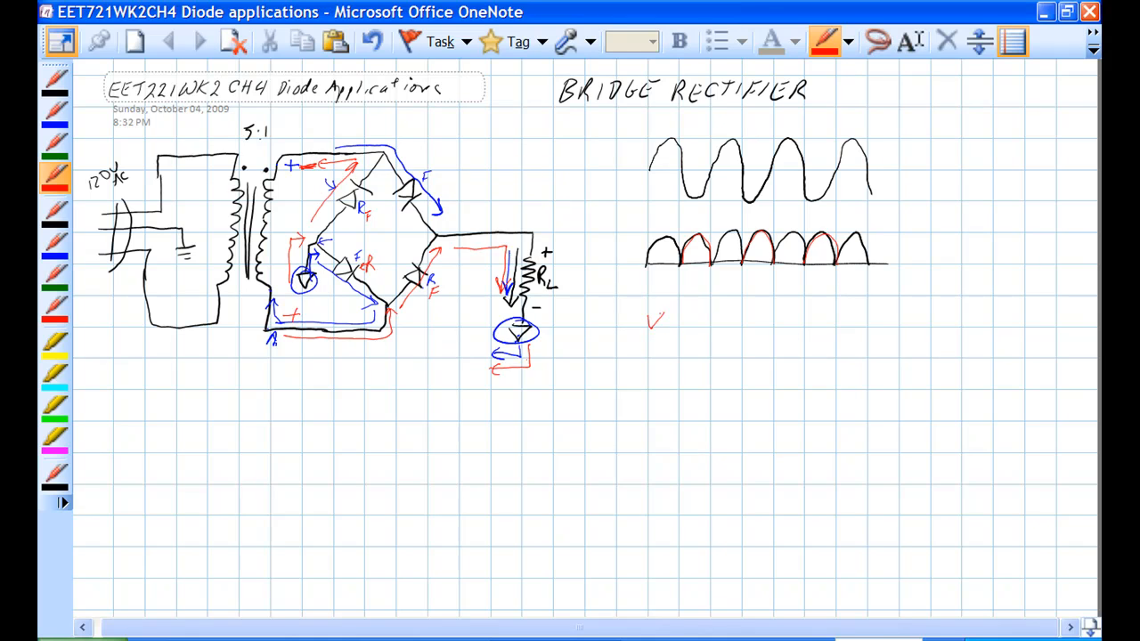
{"action": "left_click", "coordinate": [53, 214]}
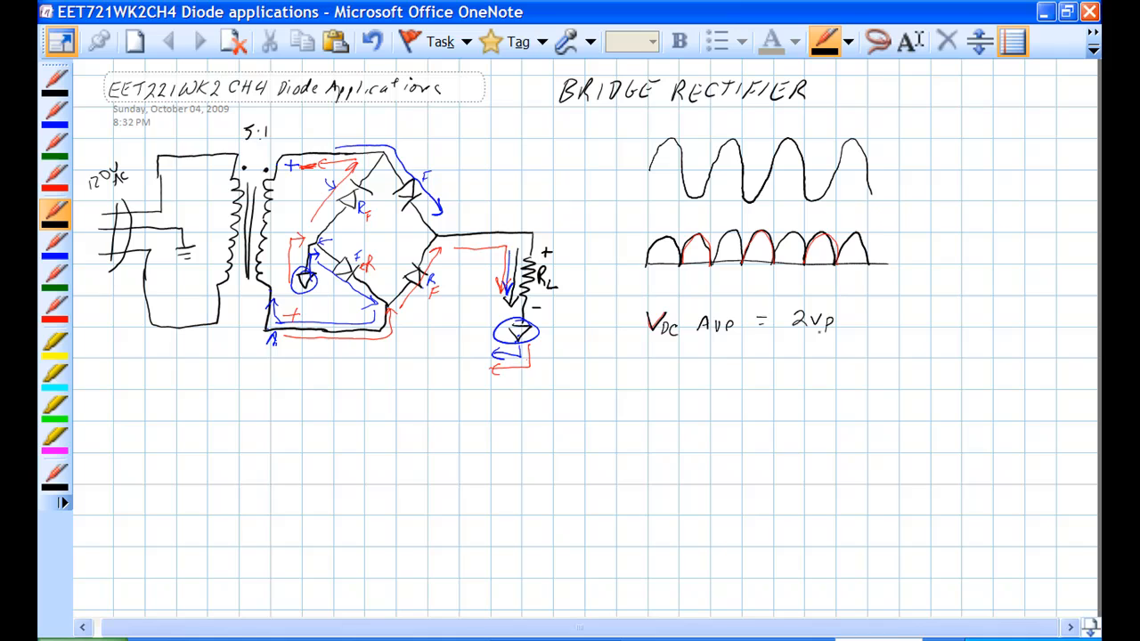
{"action": "left_click_drag", "start_coordinate": [793, 337], "coordinate": [834, 339]}
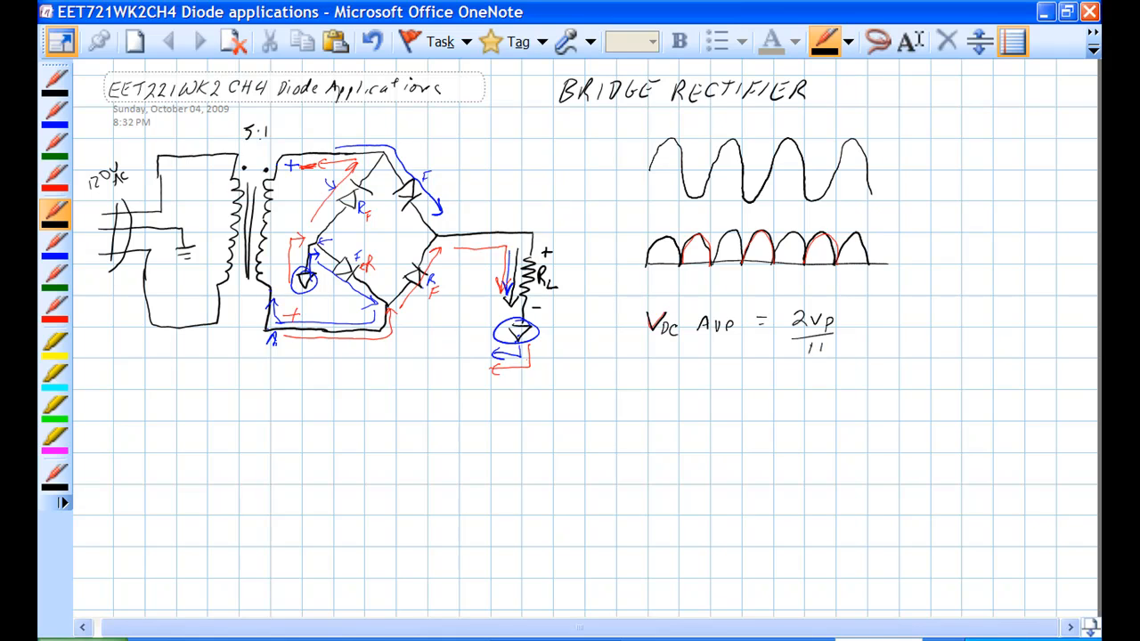